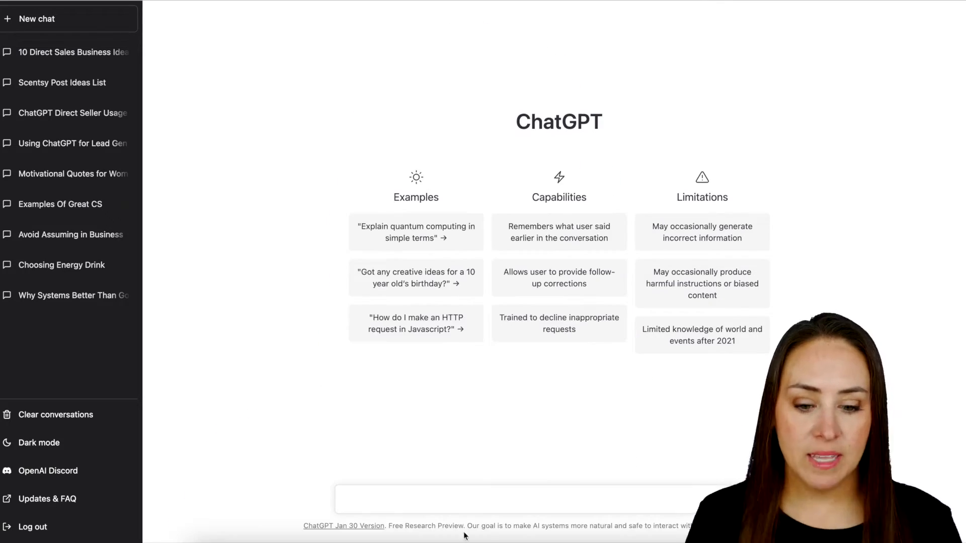
Step: Ask ChatGPT for 30 motivational quotes with their authors
click(442, 499)
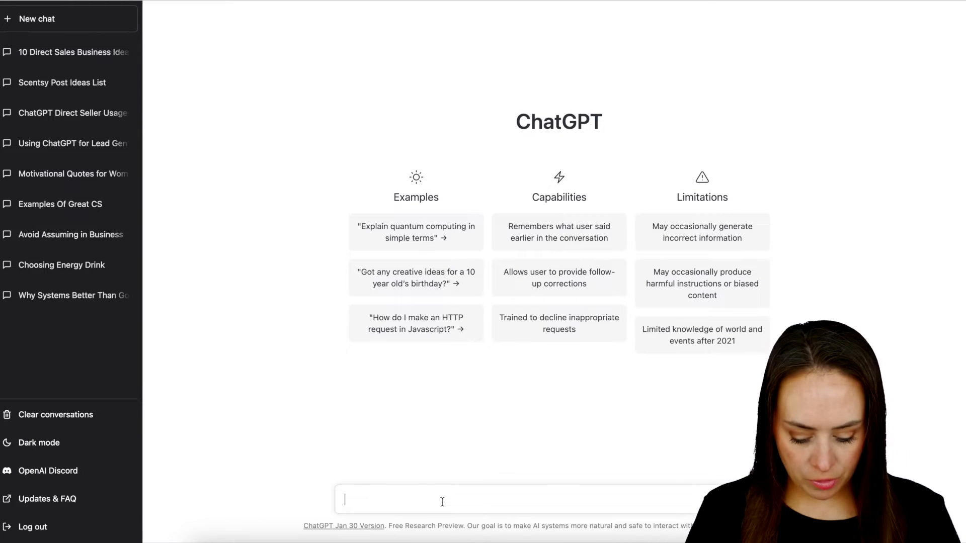
text(30 motic)
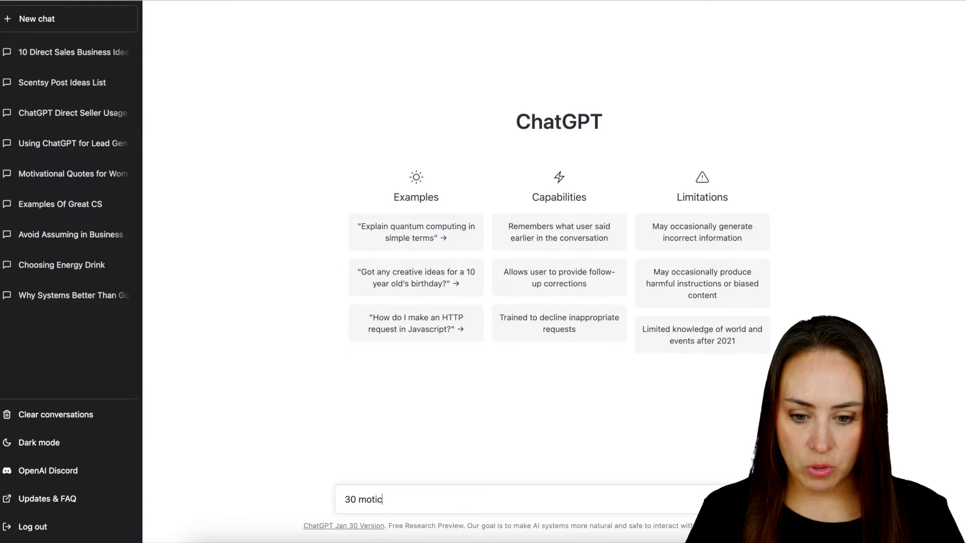
key(Return)
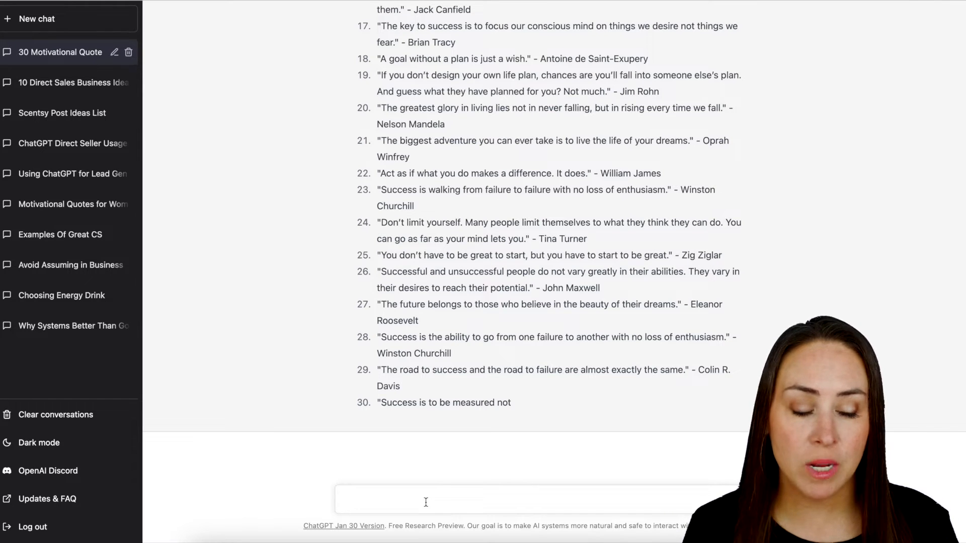
mouse_move(445, 410)
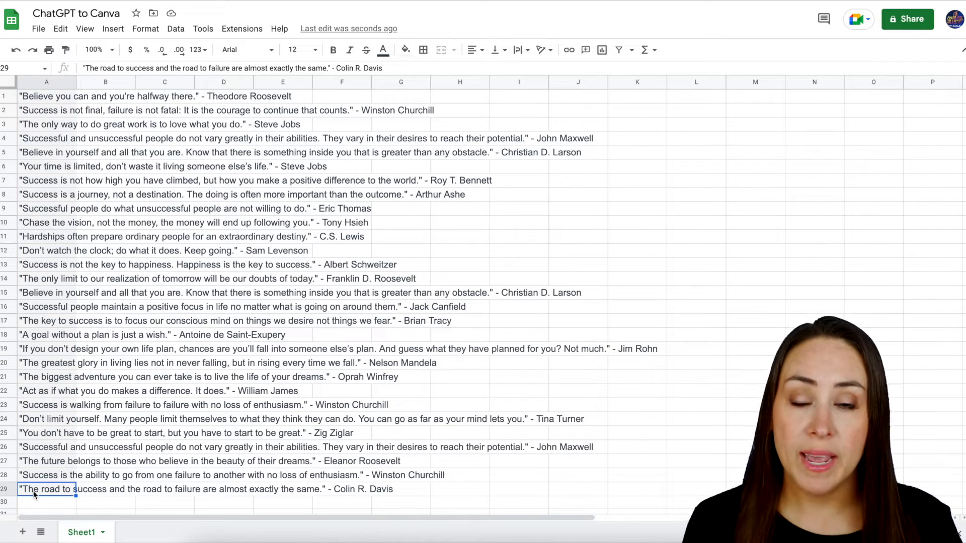
Step: Download the quotes sheet as a Comma Separated Values (.csv) file
click(38, 29)
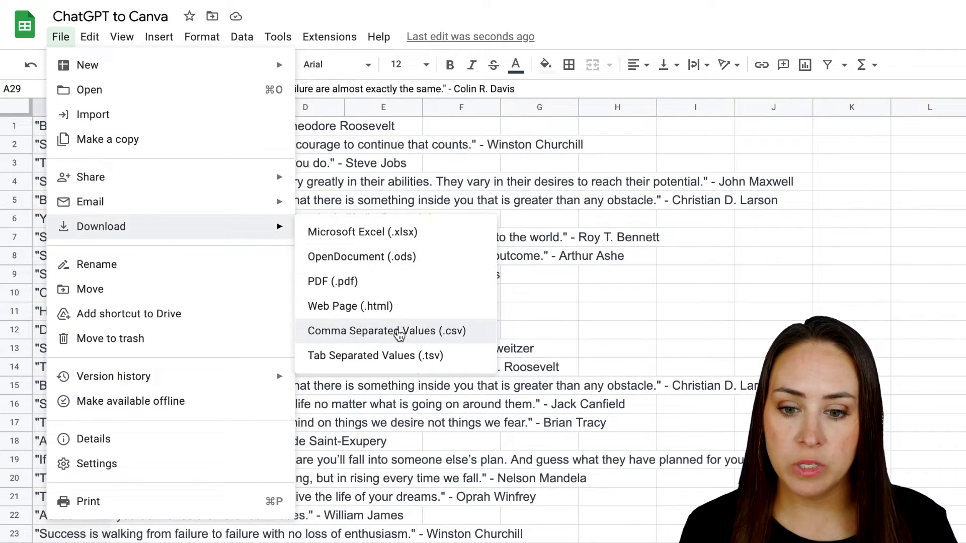
click(387, 331)
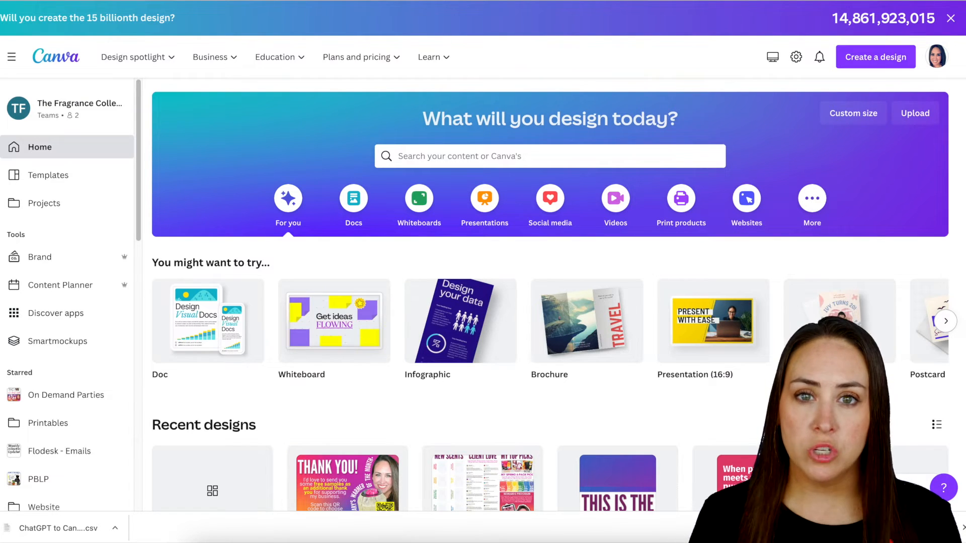
Step: Create a new custom-size 2000 × 2000 px design
click(875, 57)
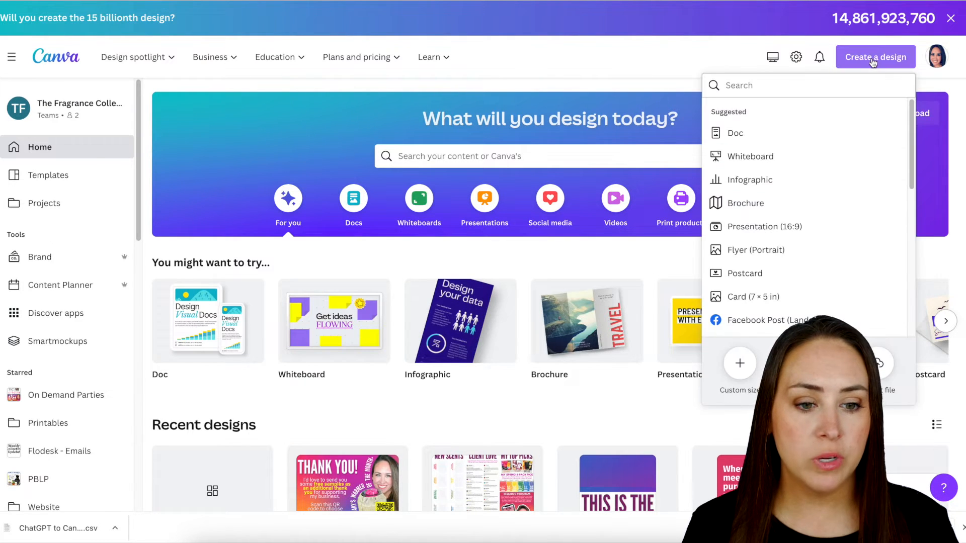
click(738, 373)
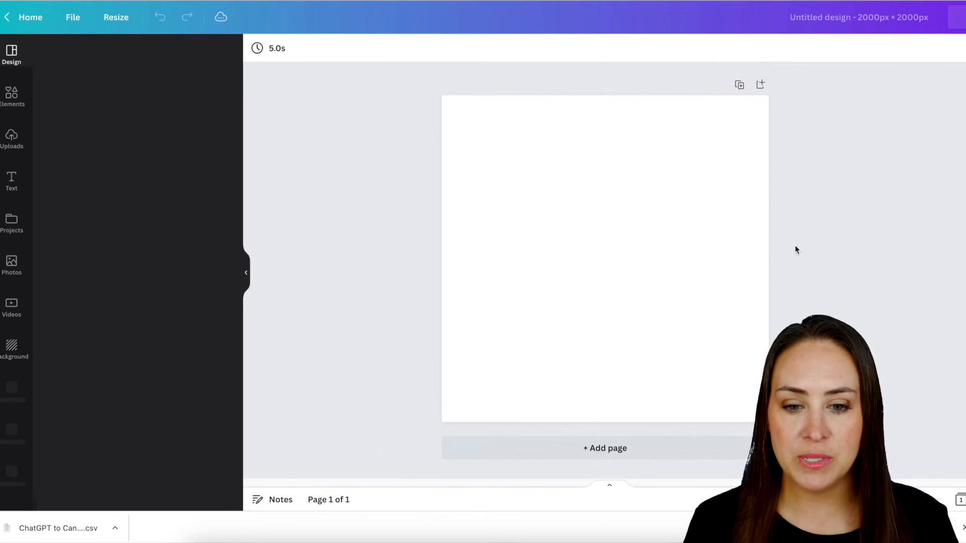
click(11, 55)
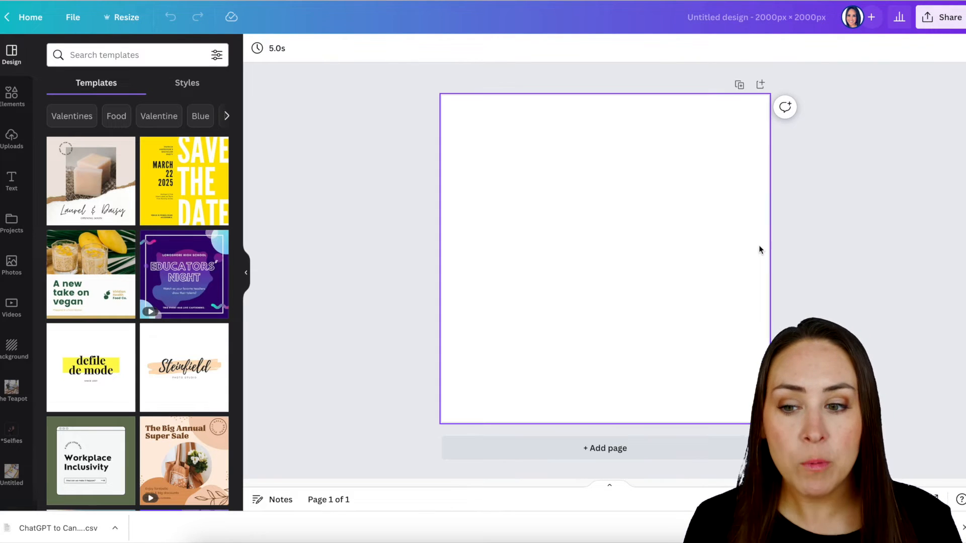
Step: Browse the Elements library down toward the Frames section
click(11, 97)
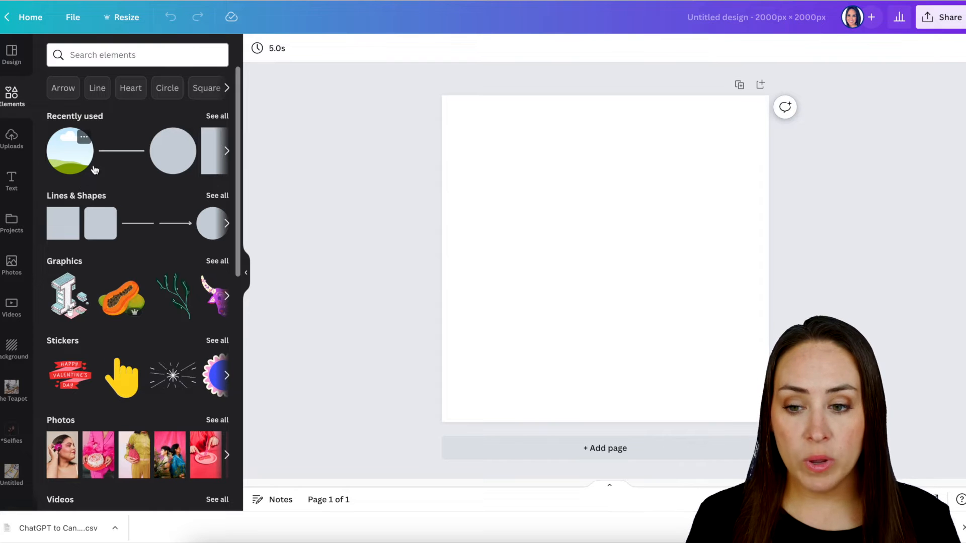
scroll(down, 3)
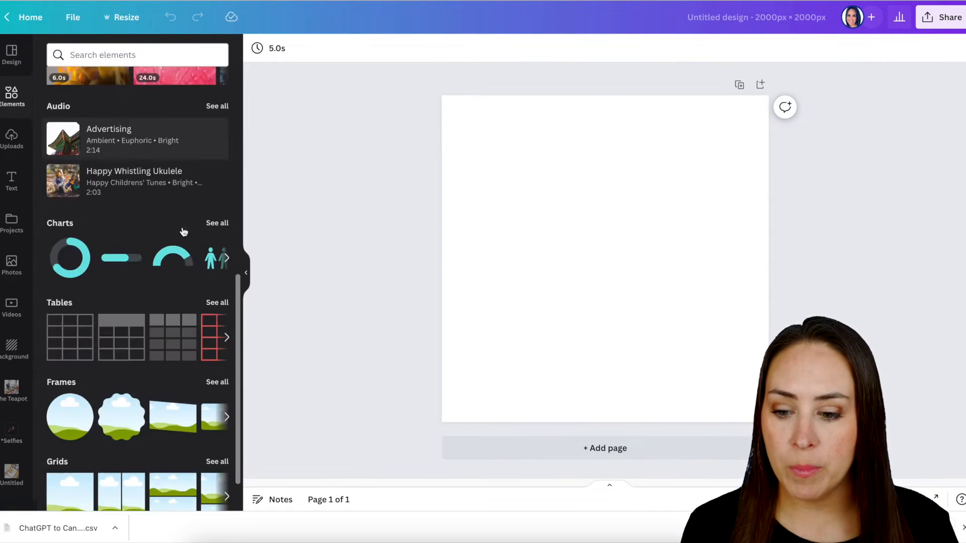
scroll(down, 3)
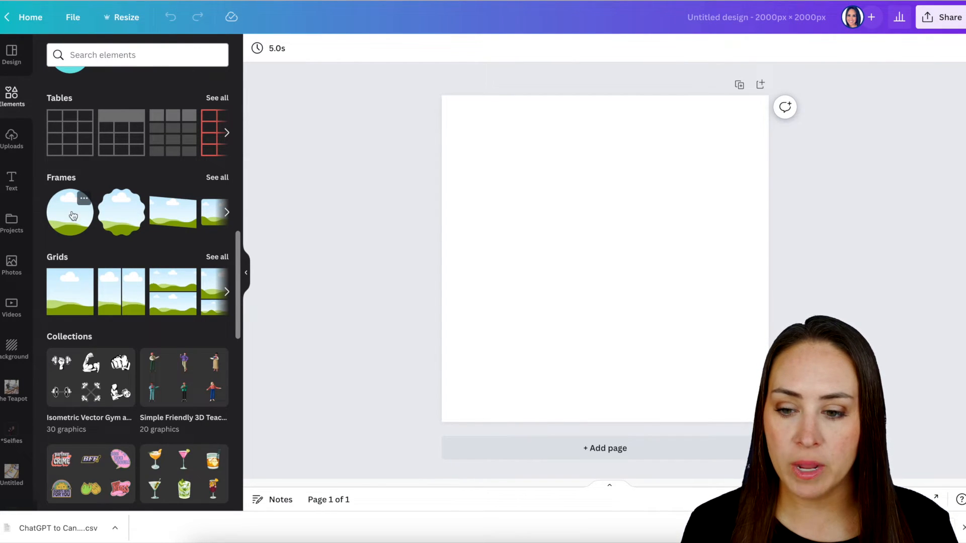
Step: Add a circle frame filled with a Selfies photo, plus a text box for the name
click(69, 211)
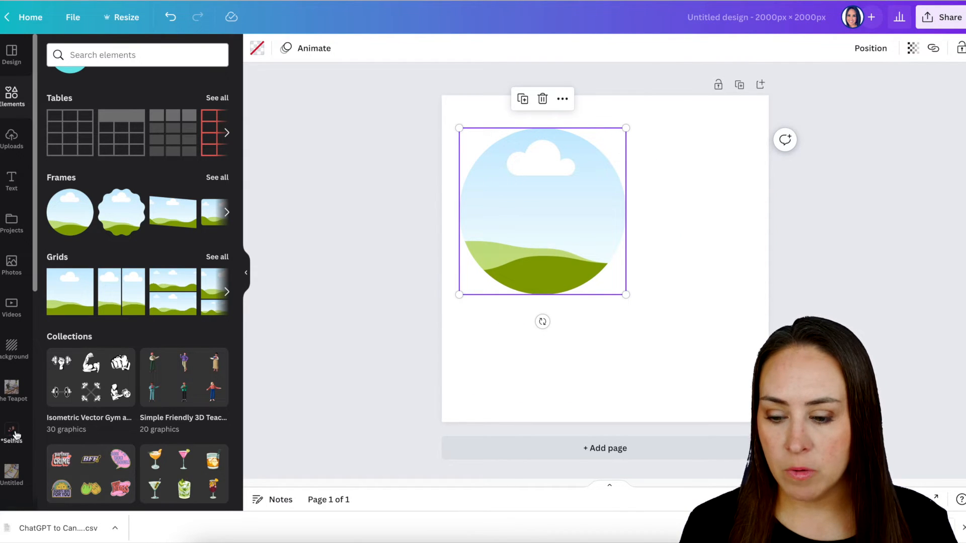
click(11, 434)
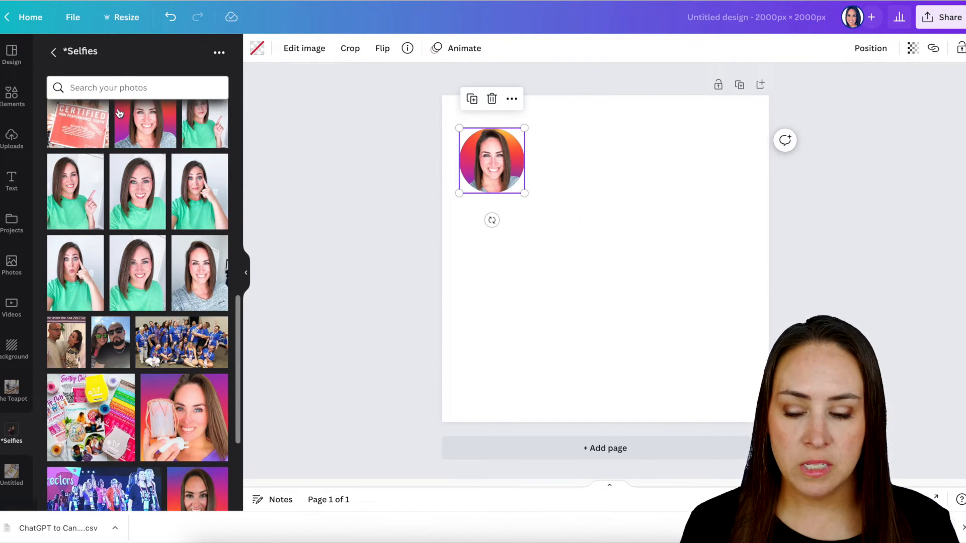
click(11, 181)
text(Kimb)
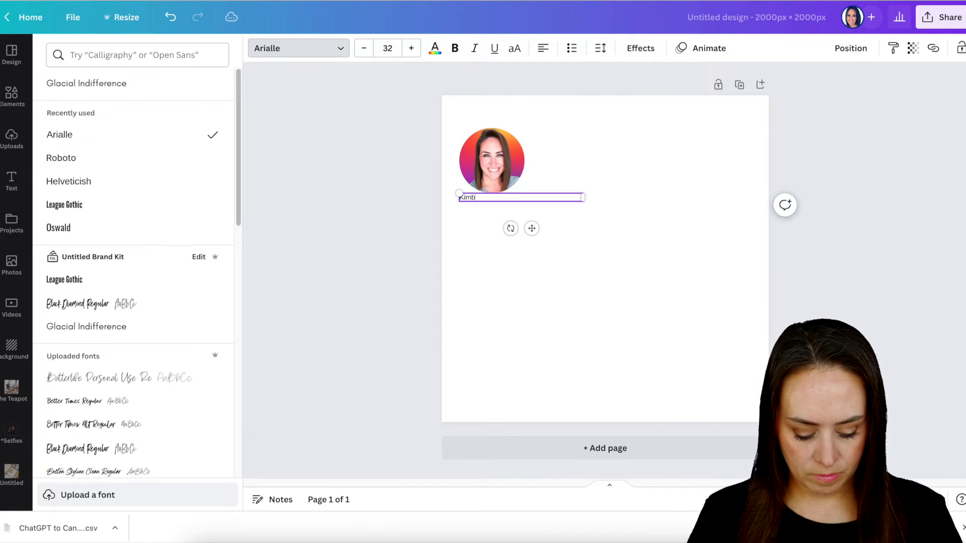
text(erly Pulito)
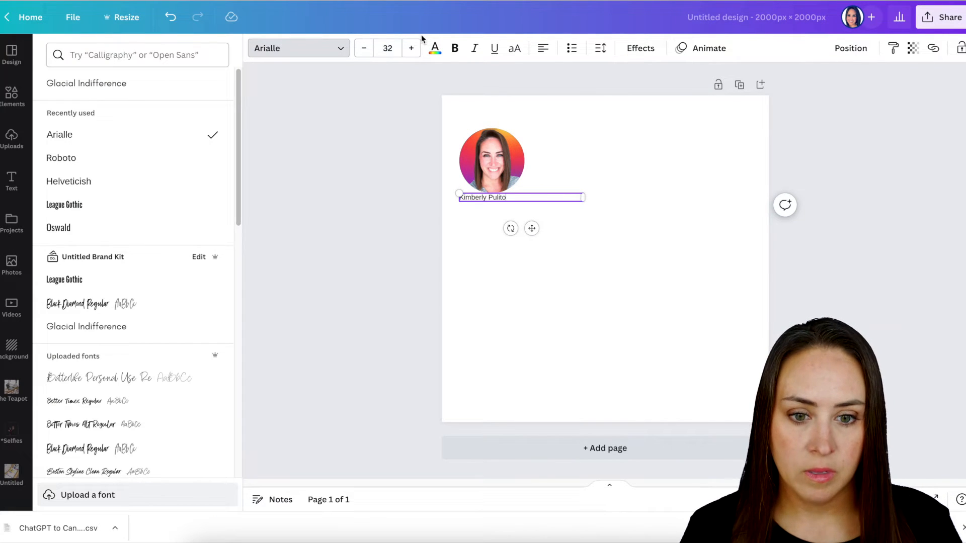
click(411, 48)
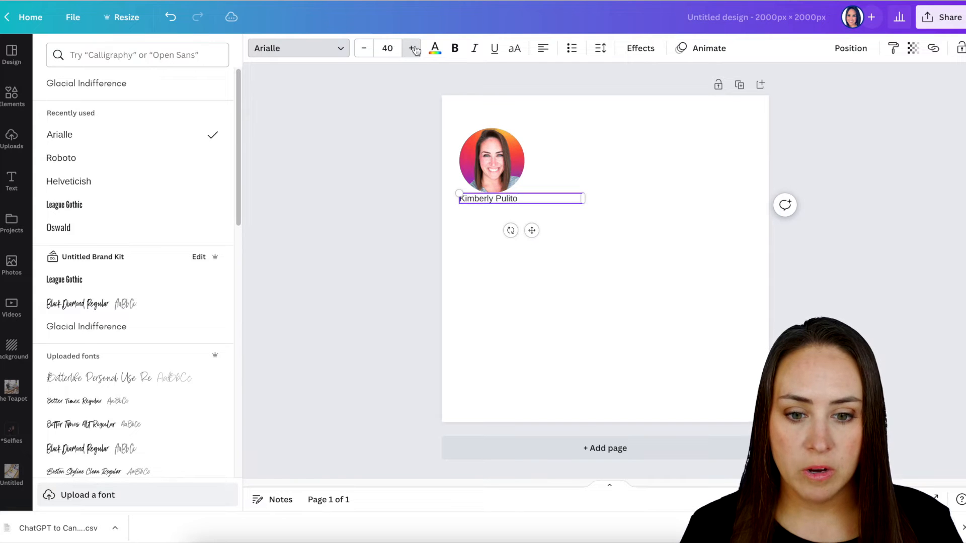
click(411, 49)
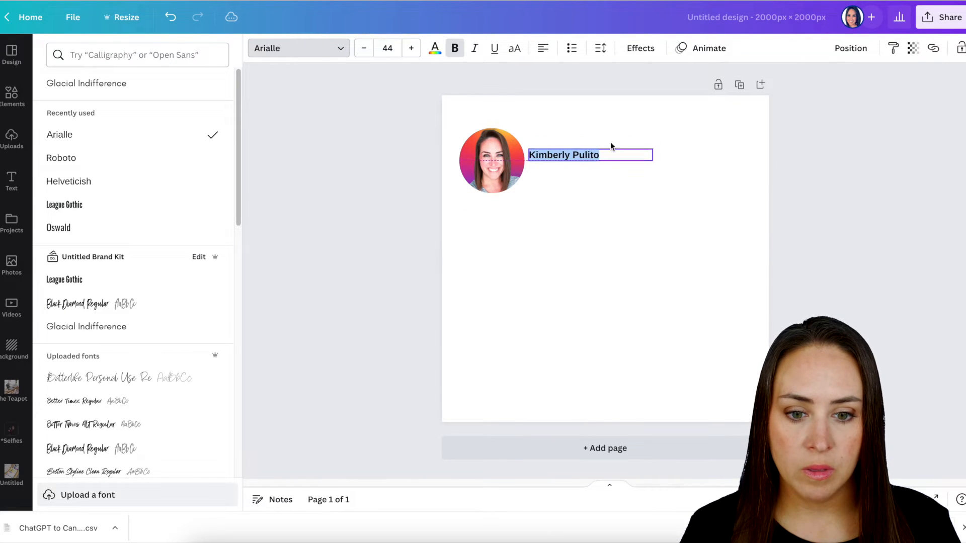
click(498, 160)
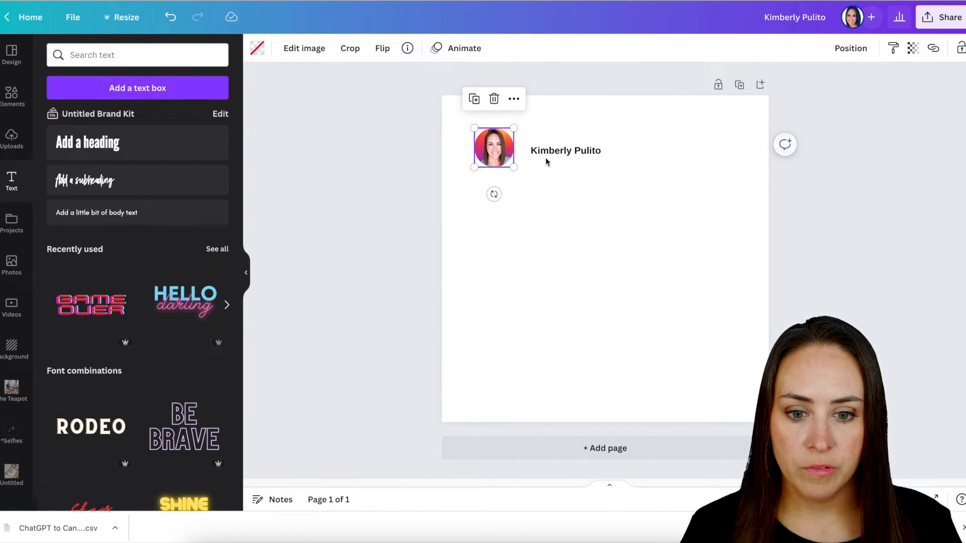
click(565, 150)
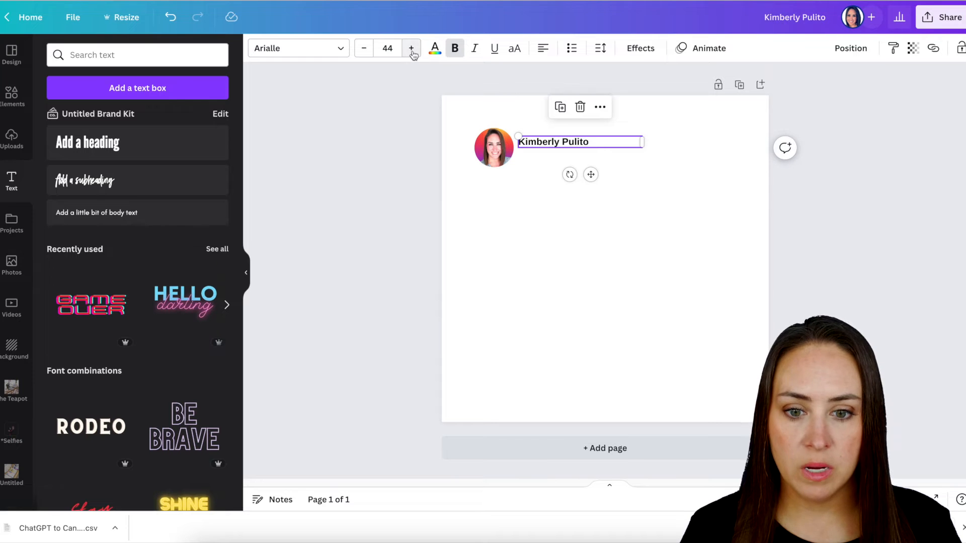
click(411, 48)
text(@)
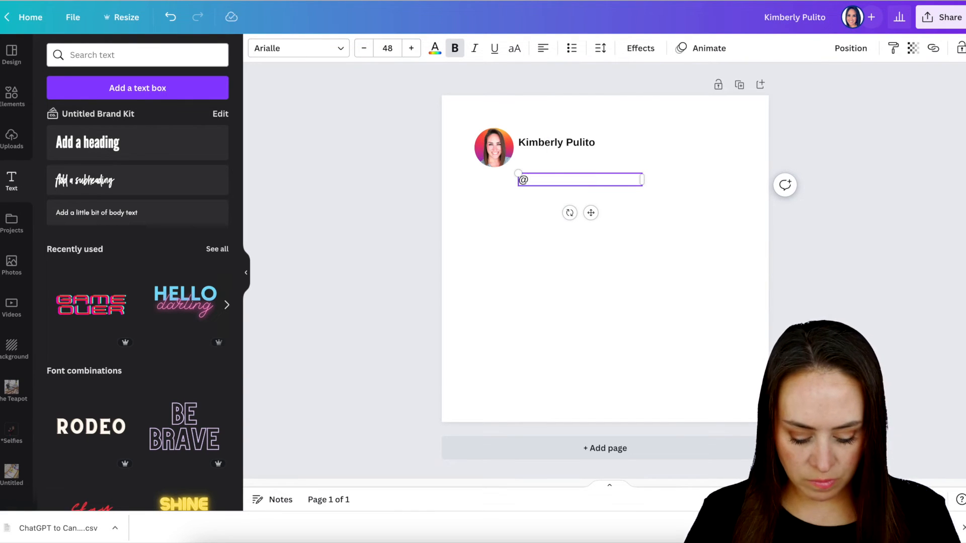
text(kimberlypulito)
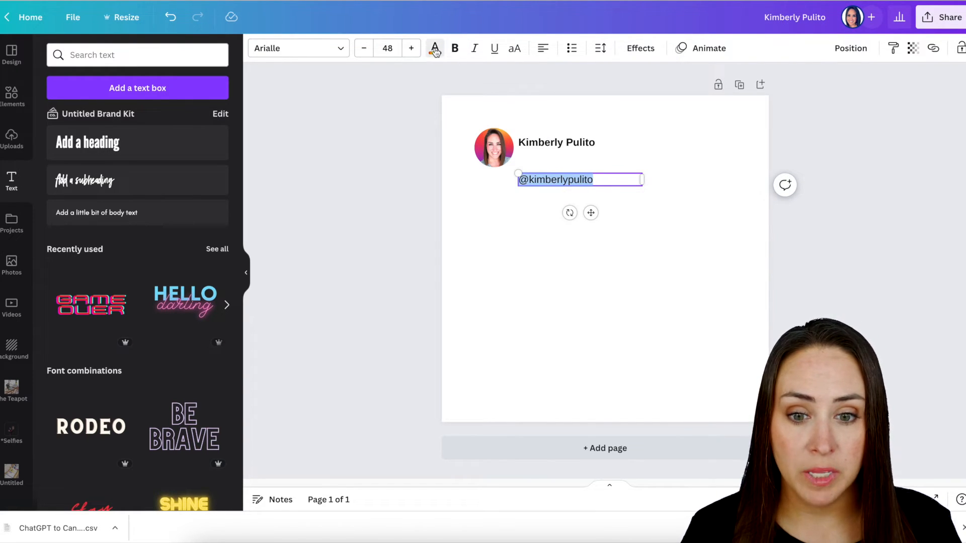
click(433, 48)
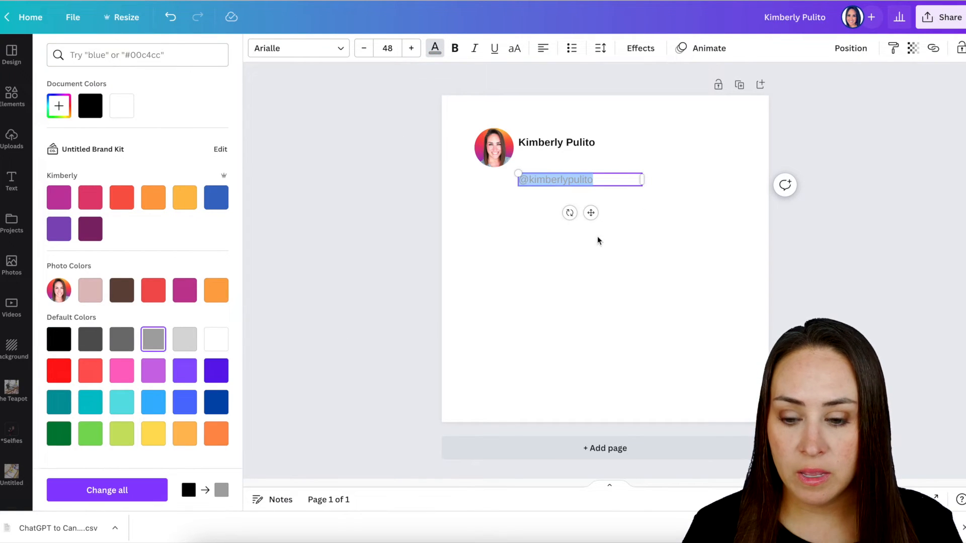
click(599, 49)
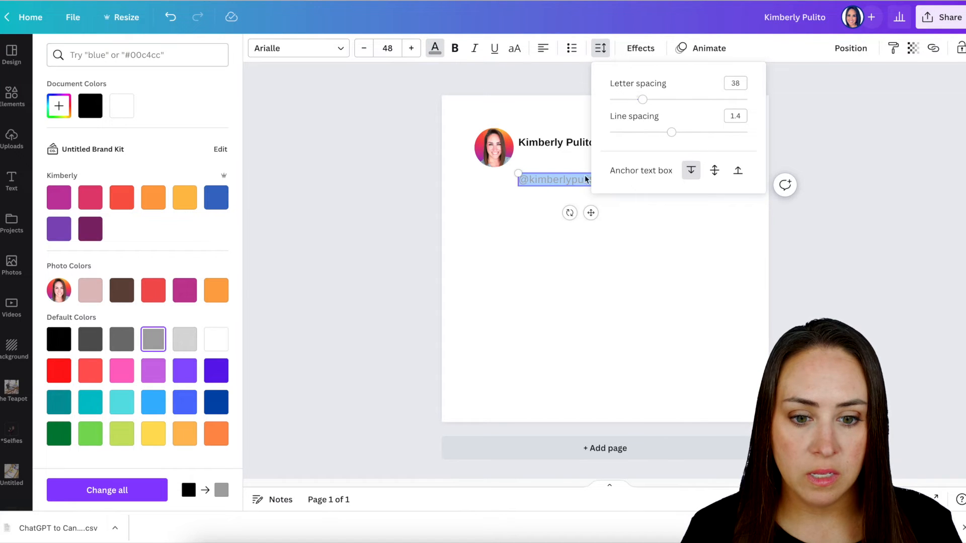
click(12, 180)
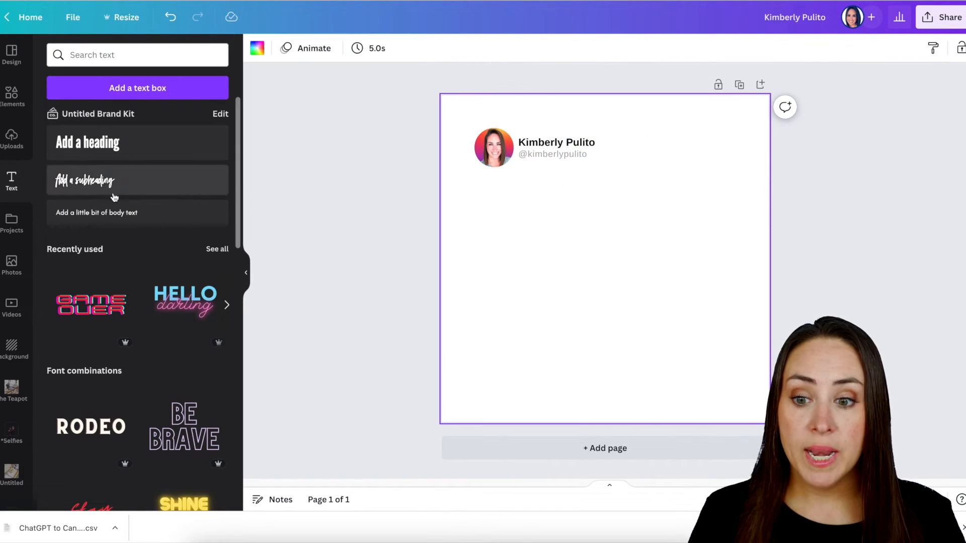
mouse_move(111, 213)
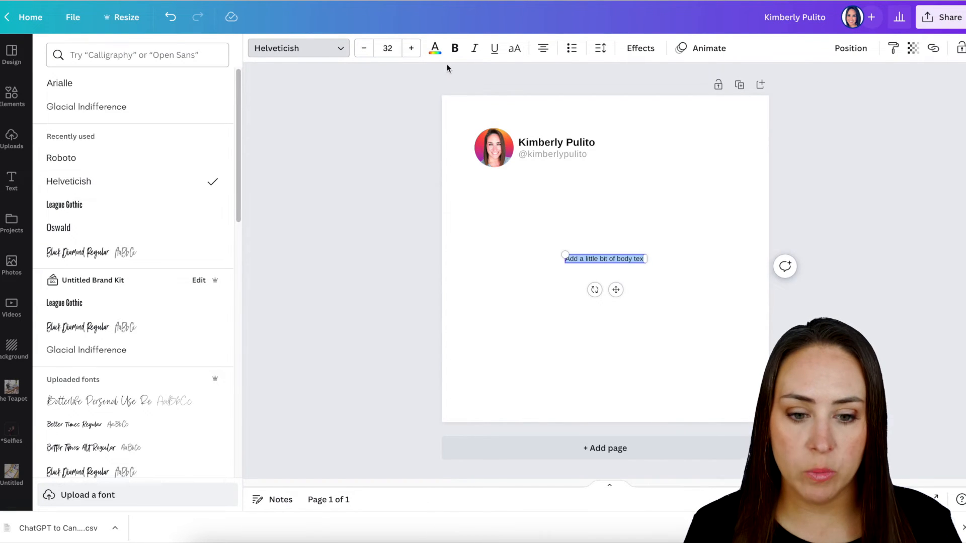
Step: Enlarge the body text placeholder to font size 66
click(411, 48)
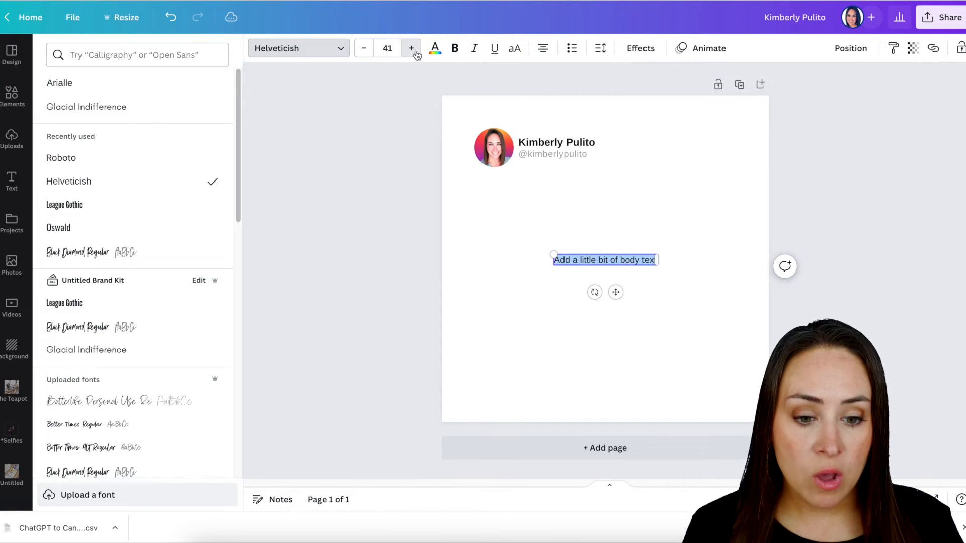
click(411, 48)
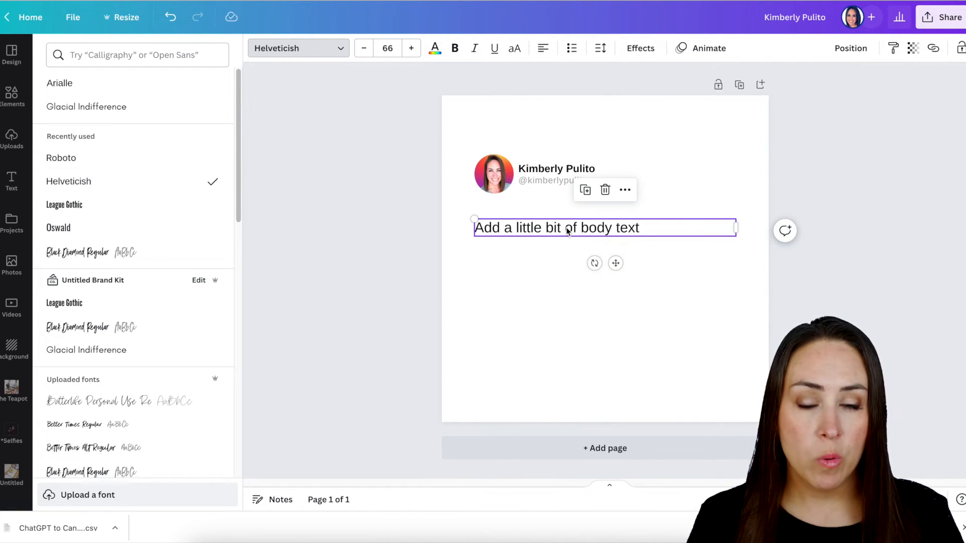
mouse_move(401, 354)
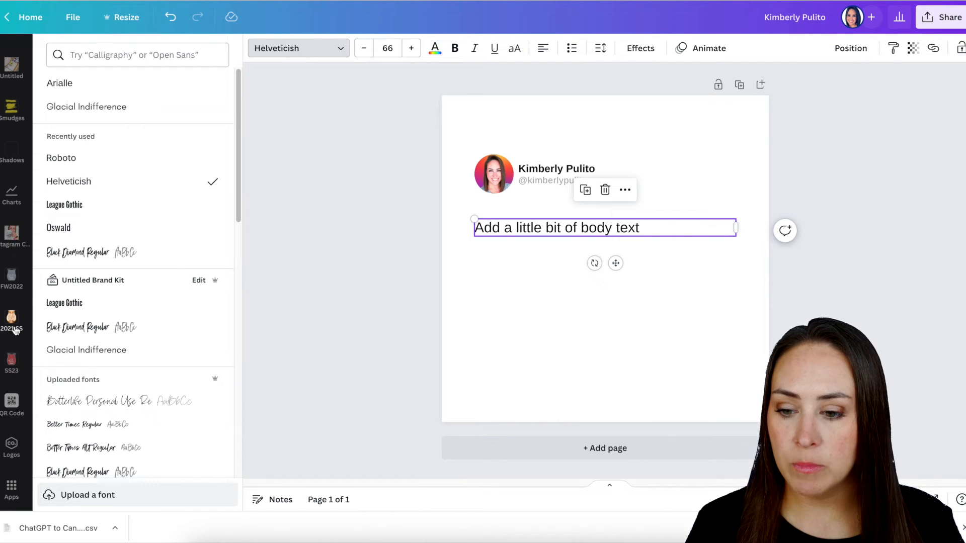
Step: Open the Bulk create app and upload 'ChatGPT to Canva - Sheet1.csv'
click(11, 486)
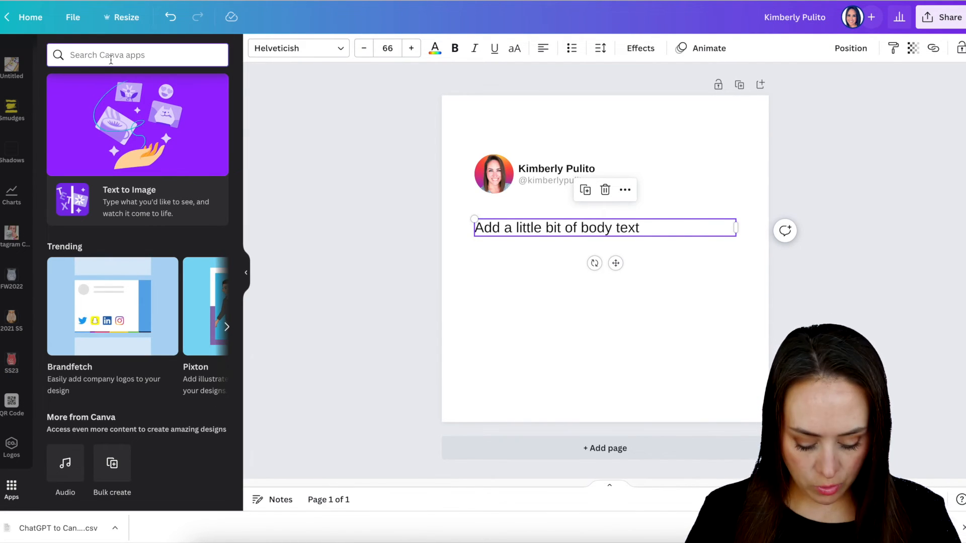
text(bulk)
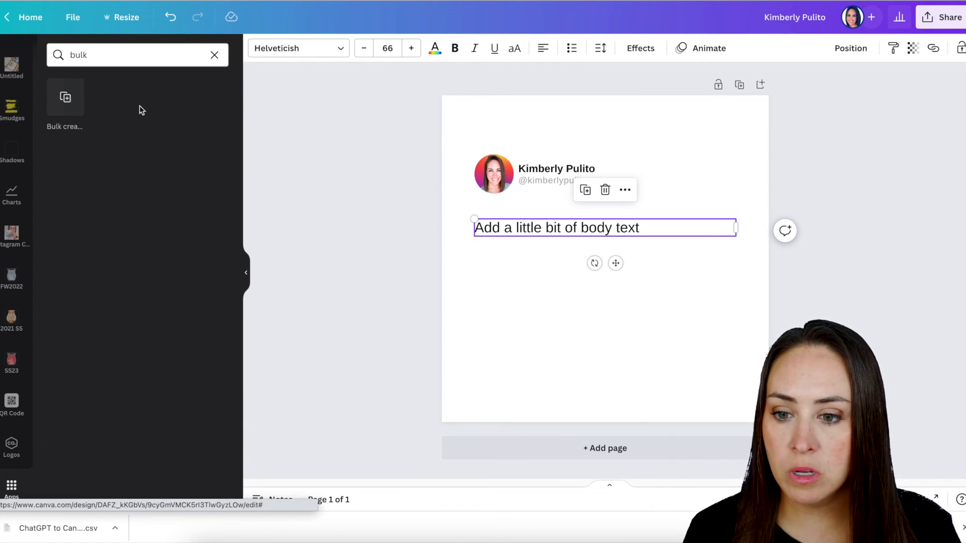
click(65, 101)
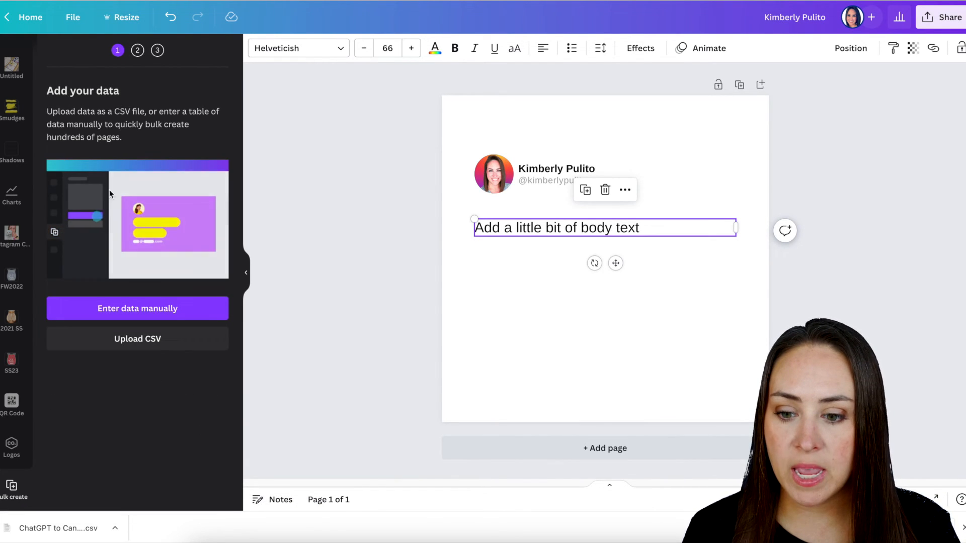
click(136, 339)
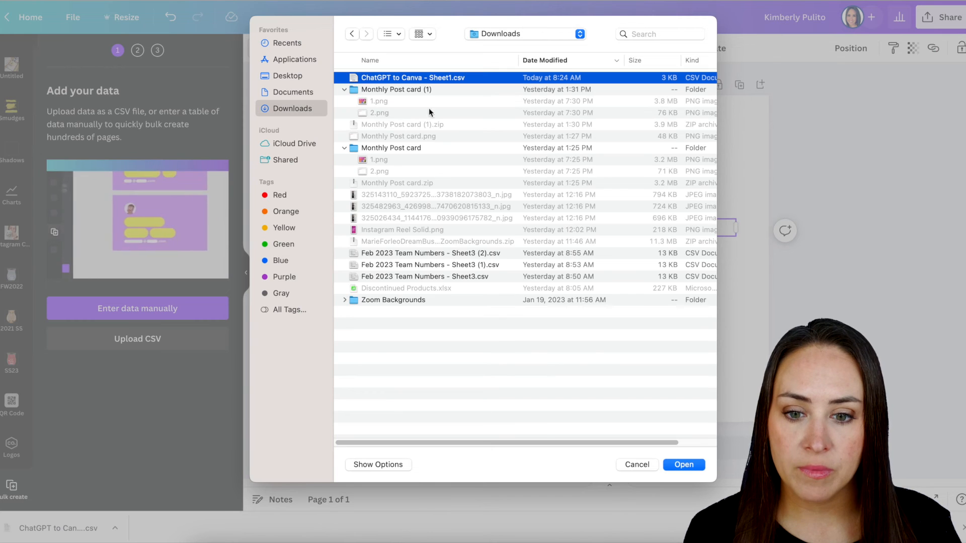
click(683, 465)
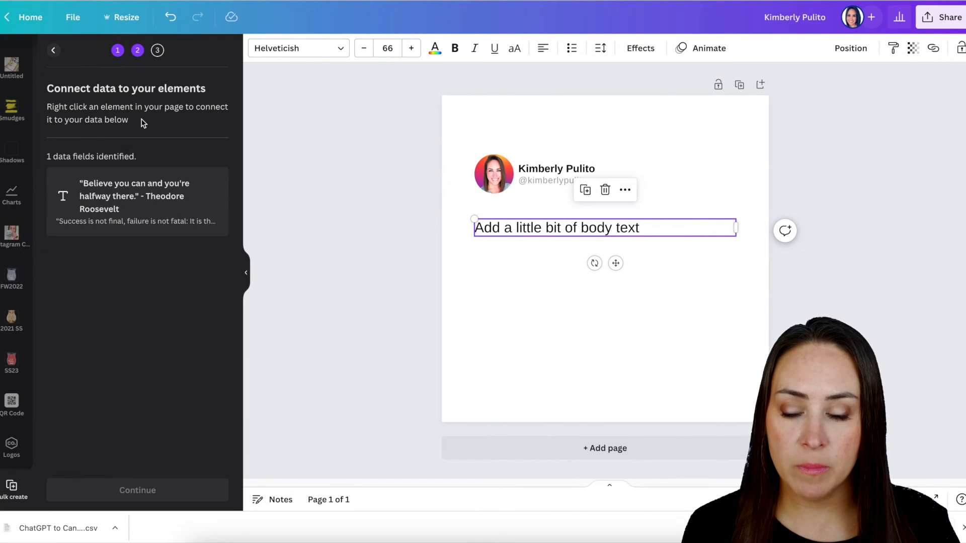
Step: Connect the body text to the quote field and generate 28 pages
right_click(548, 236)
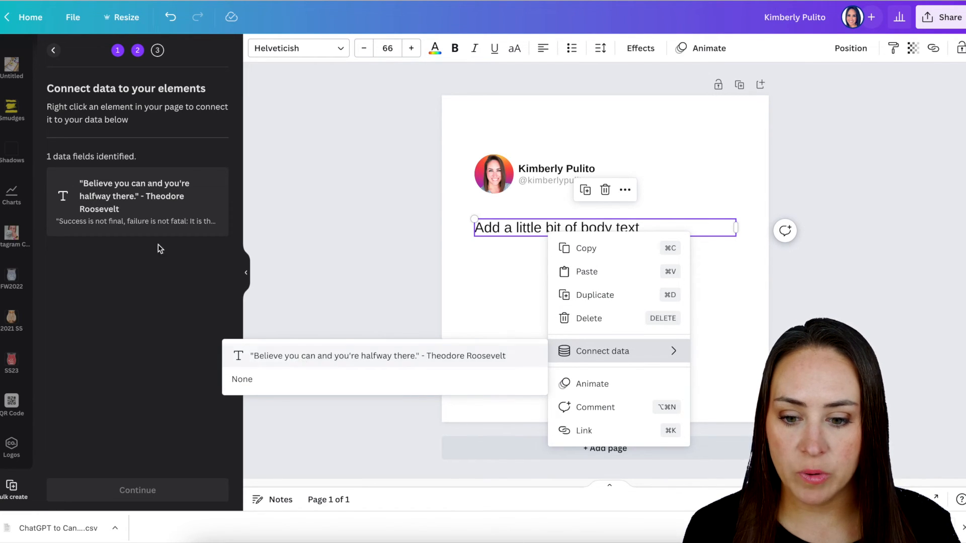
mouse_move(349, 360)
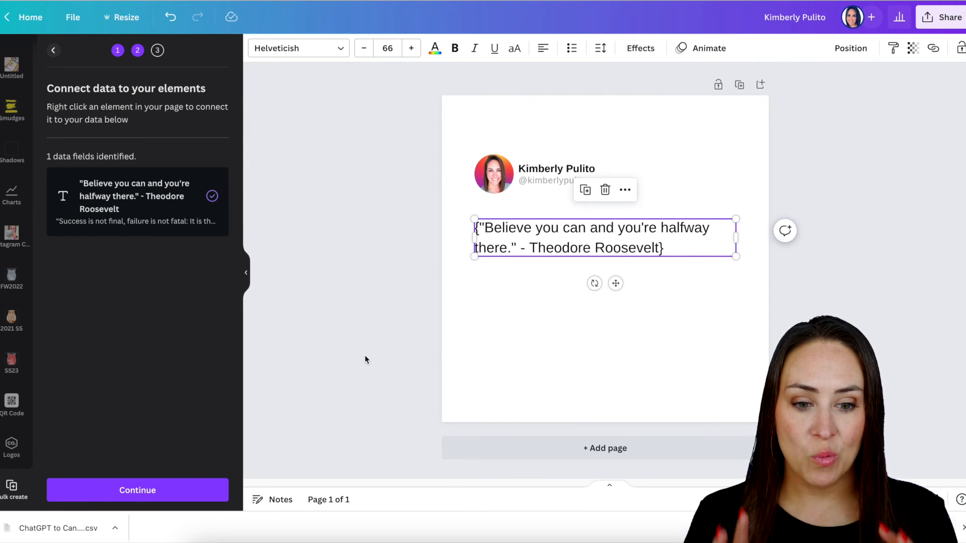
mouse_move(137, 490)
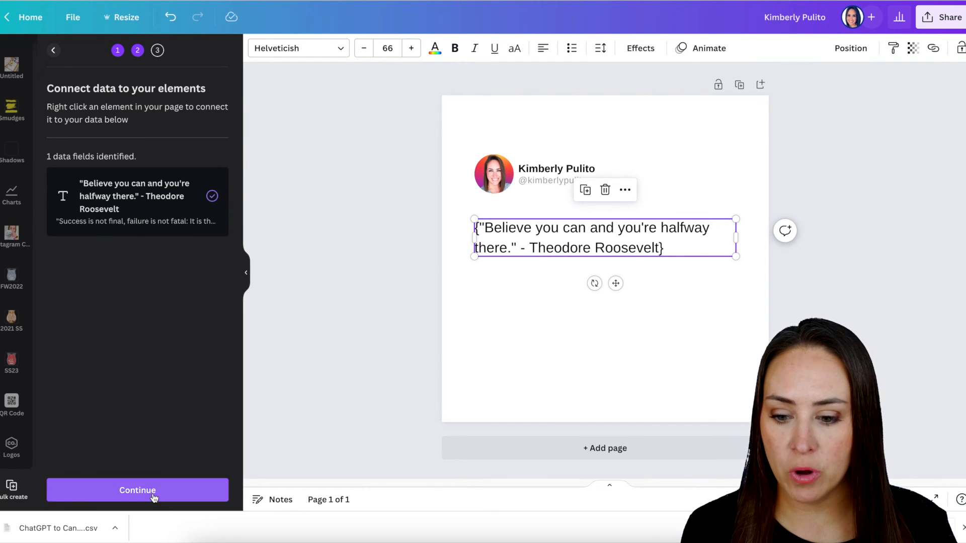
click(137, 491)
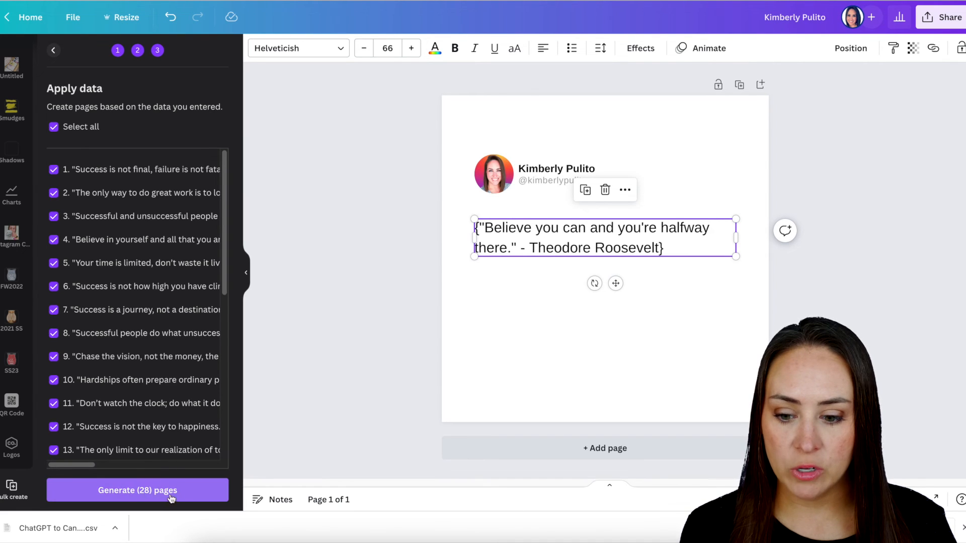
click(137, 491)
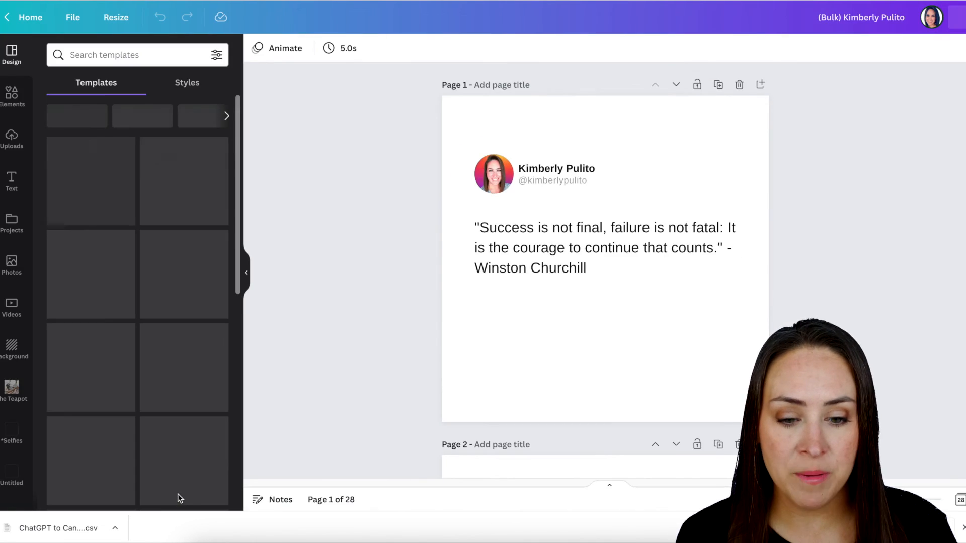
scroll(down, 3)
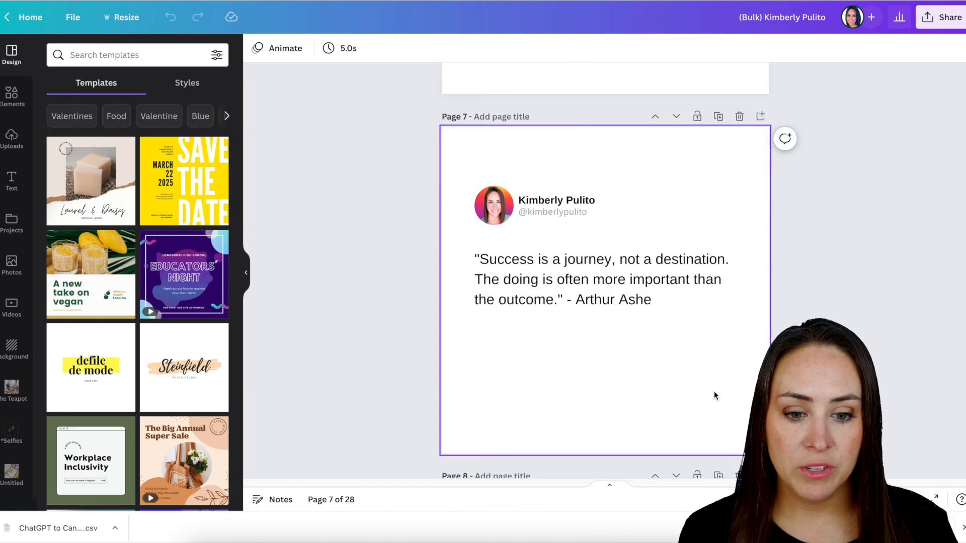
scroll(down, 3)
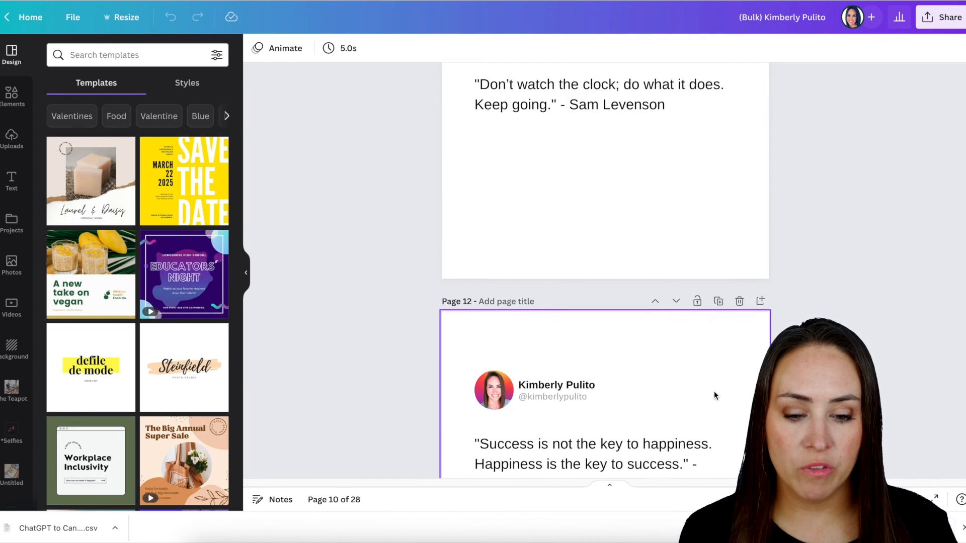
scroll(down, 3)
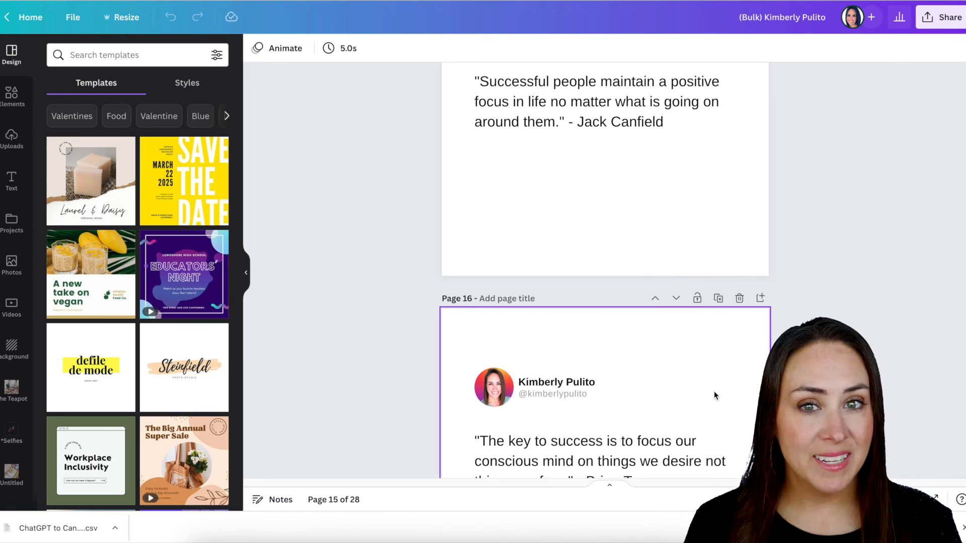